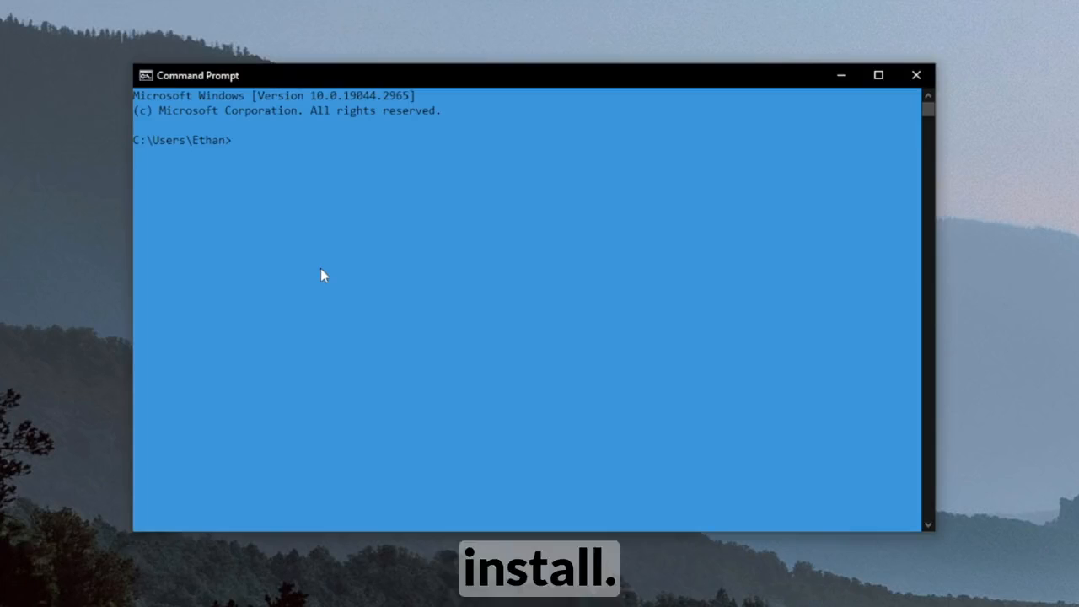
text(npm install -g @graphprotocol/graph-cli)
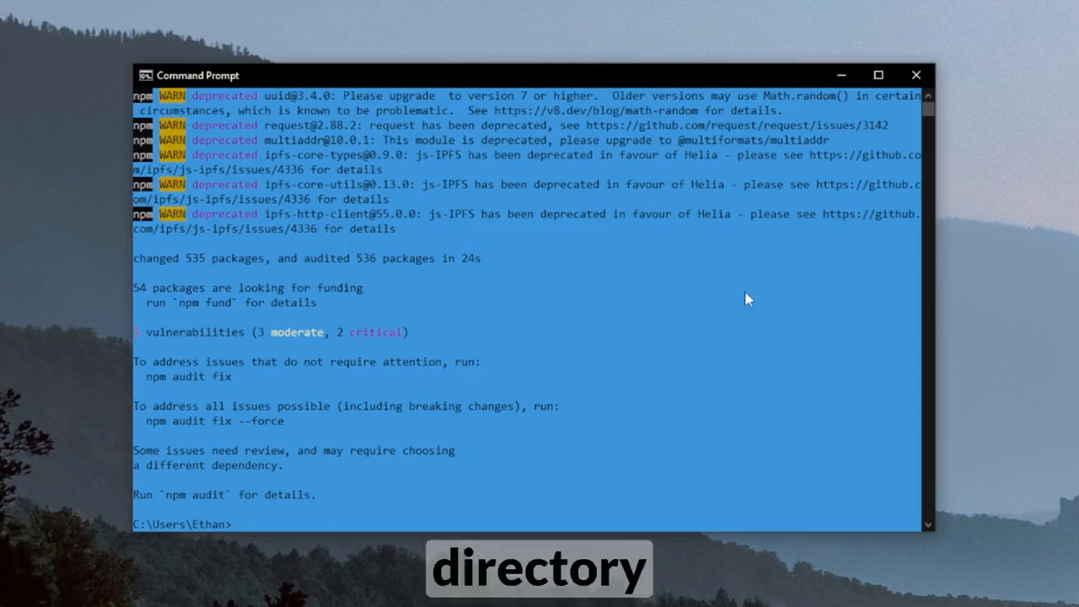
text(mkdir Chainstack)
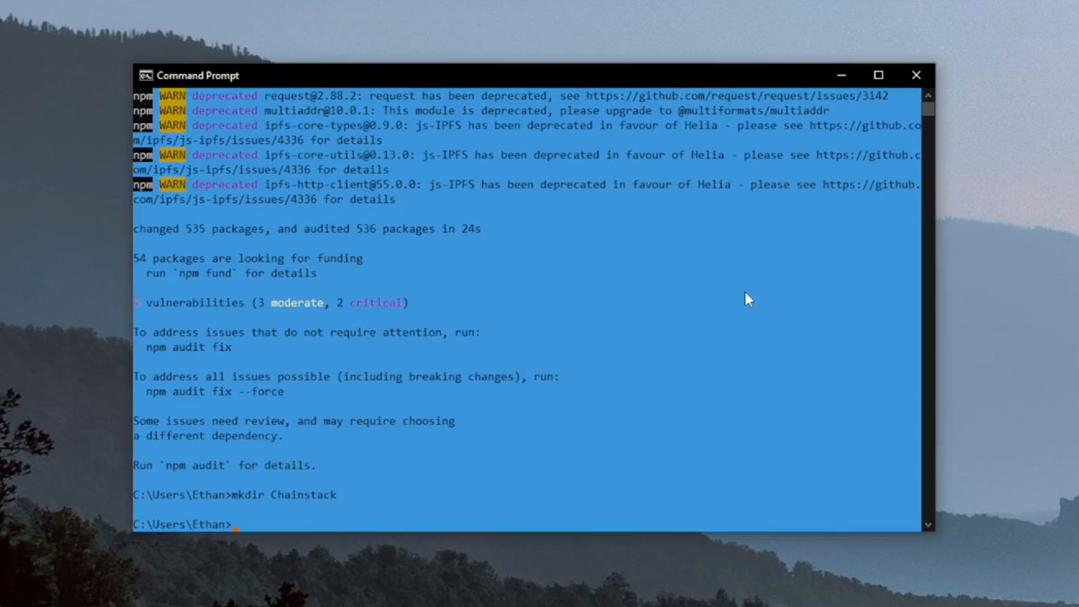
text(cd)
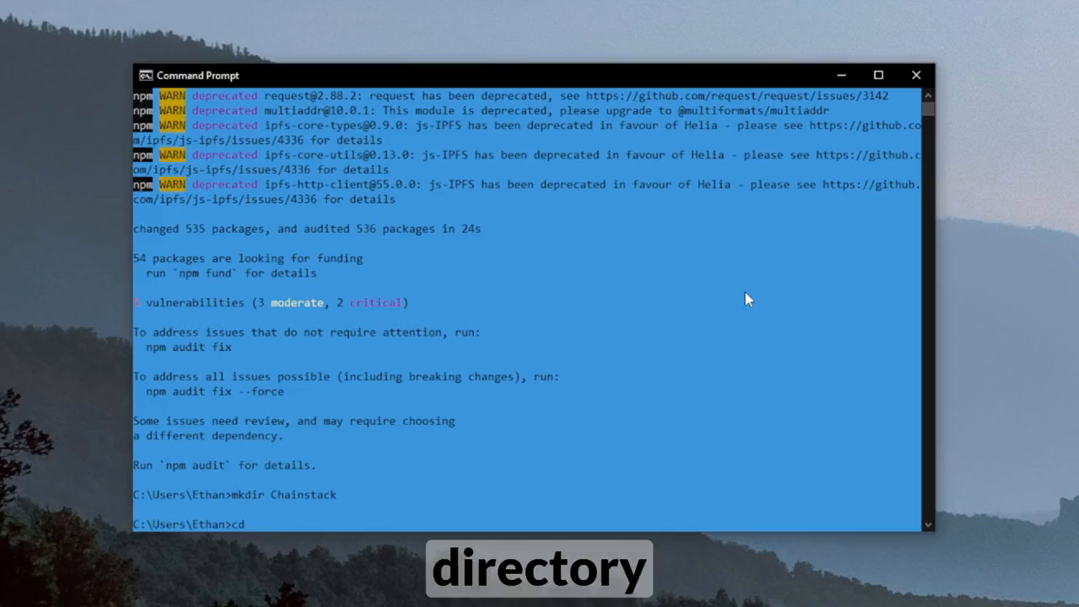
key(Enter)
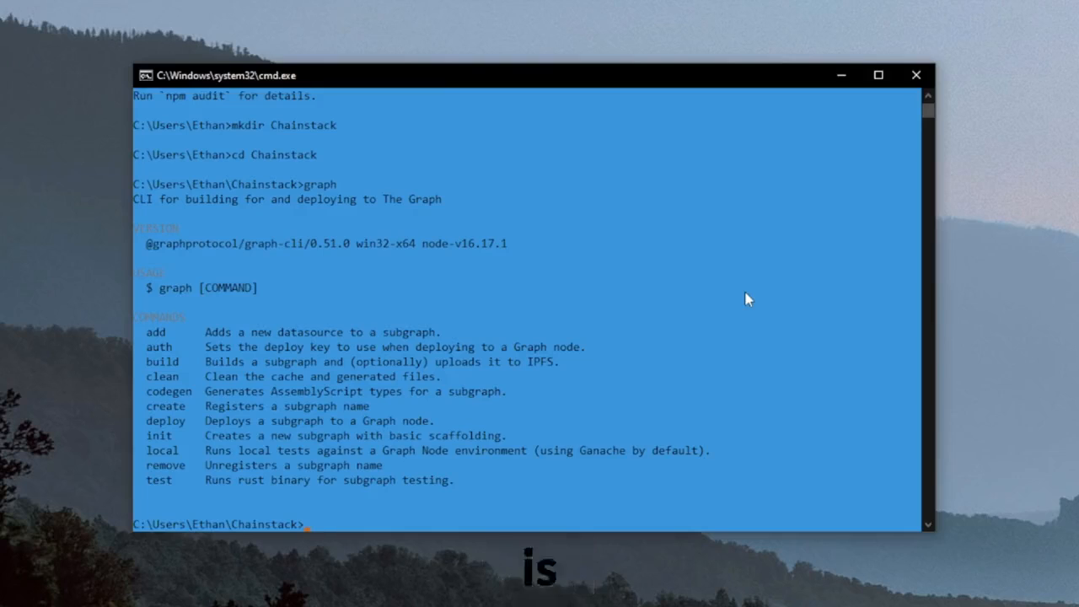
Run graph init: subgraph-studio, directory ChainstackSubgraph, mainnet, contract BAYC at 0xBC4CA0EdA7647A8aB7C2061c2E118A18a936f13D
click(508, 538)
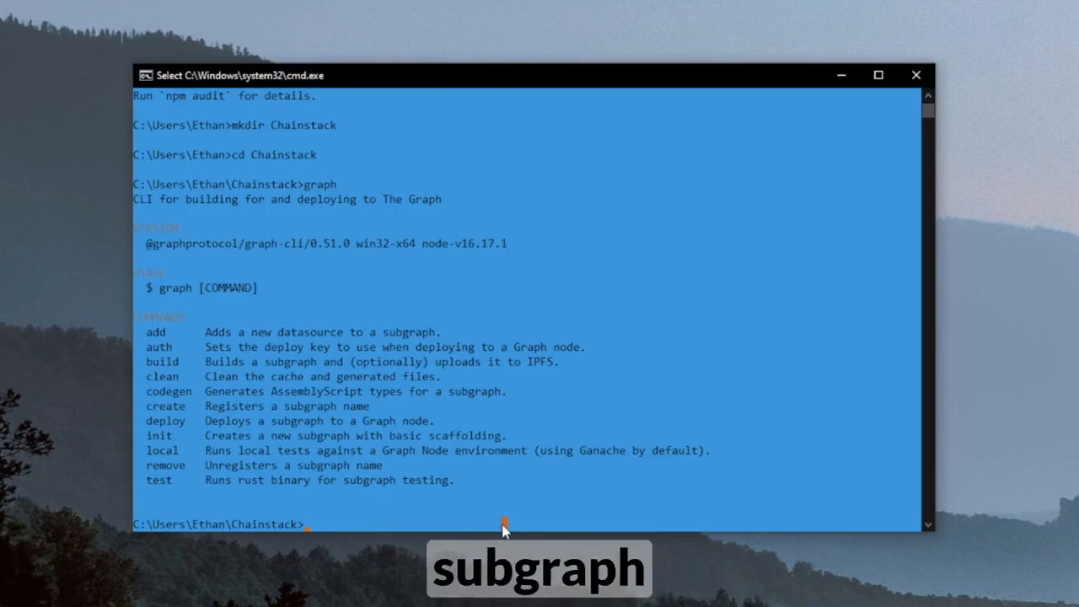
text(graph)
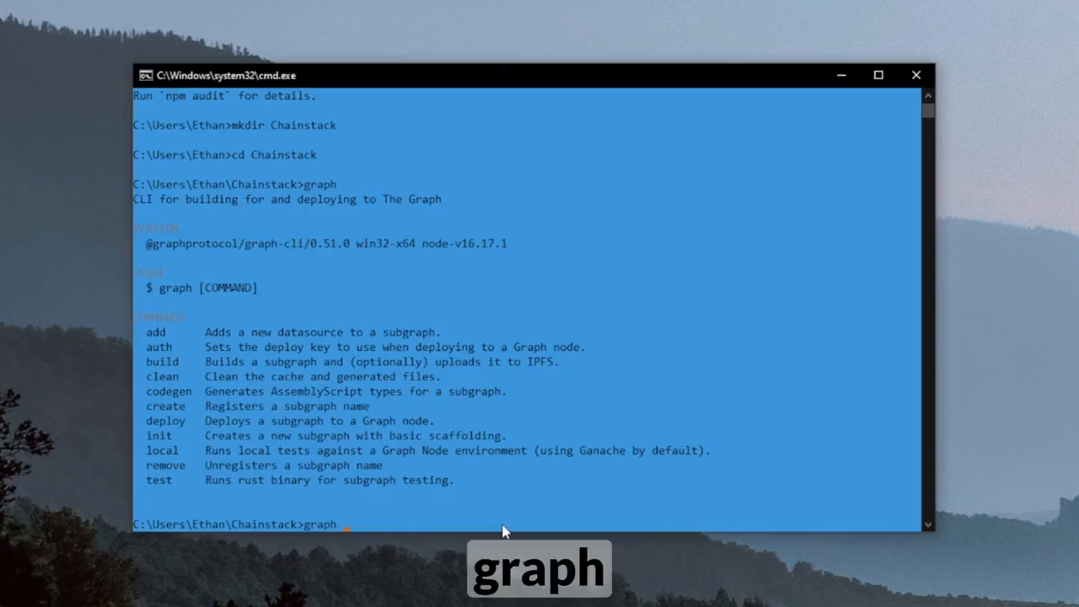
text(init)
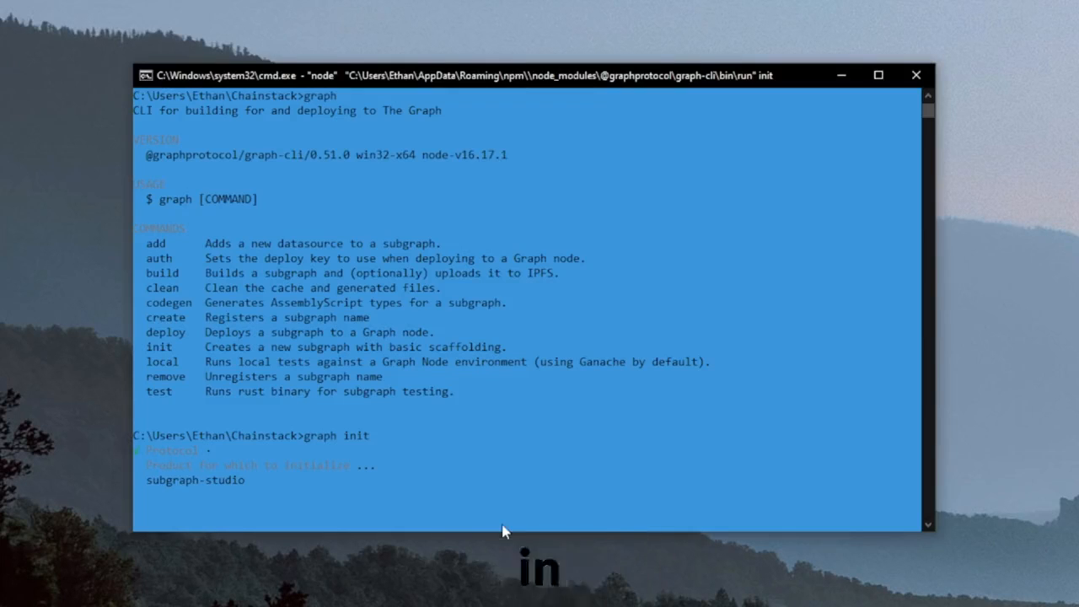
key(Down)
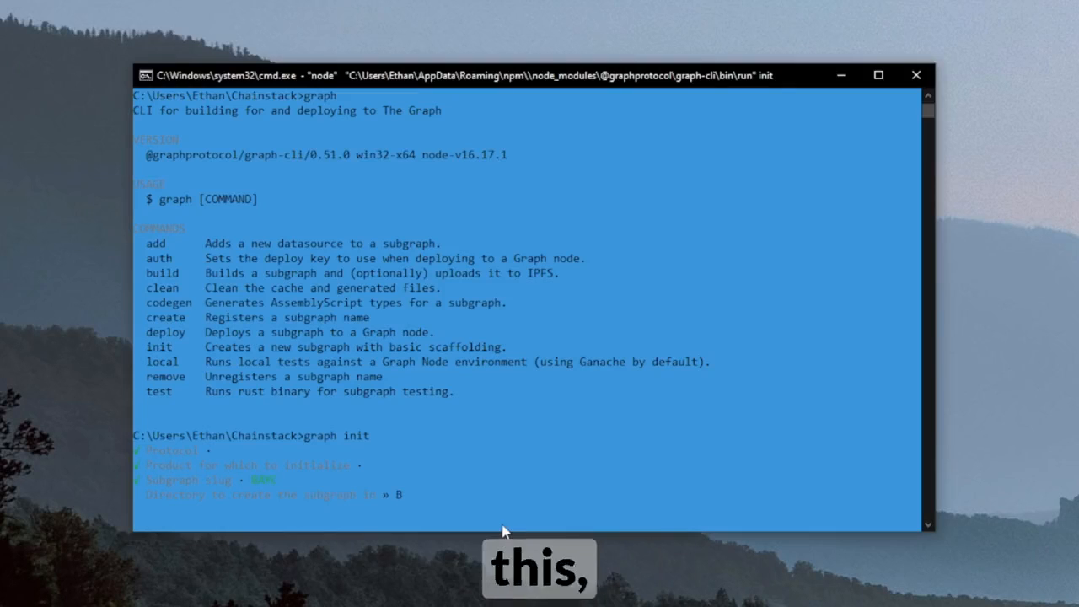
text(Chainstack)
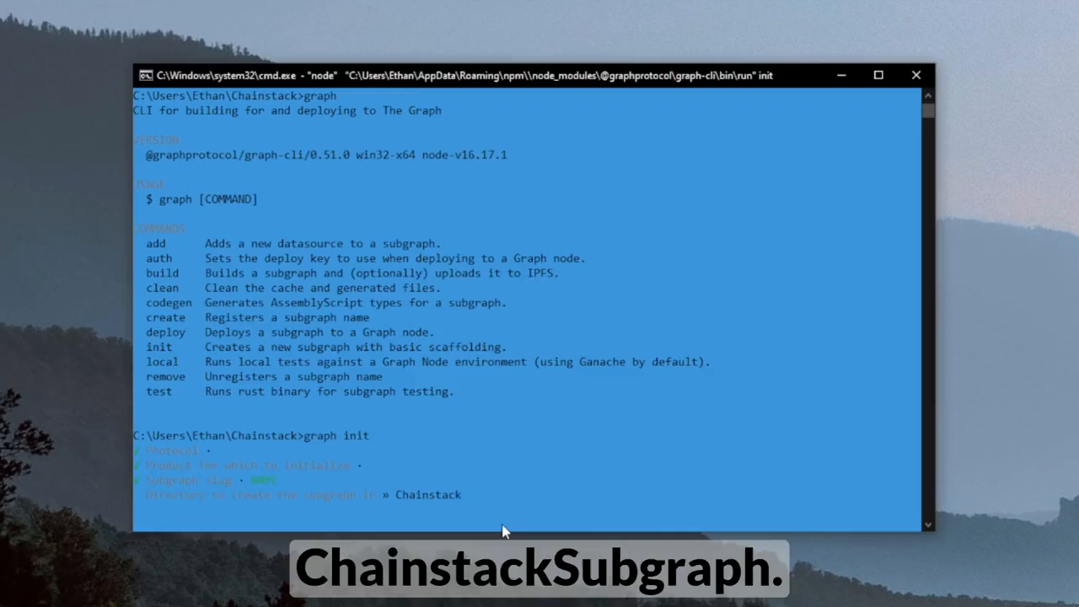
text(Subgraph)
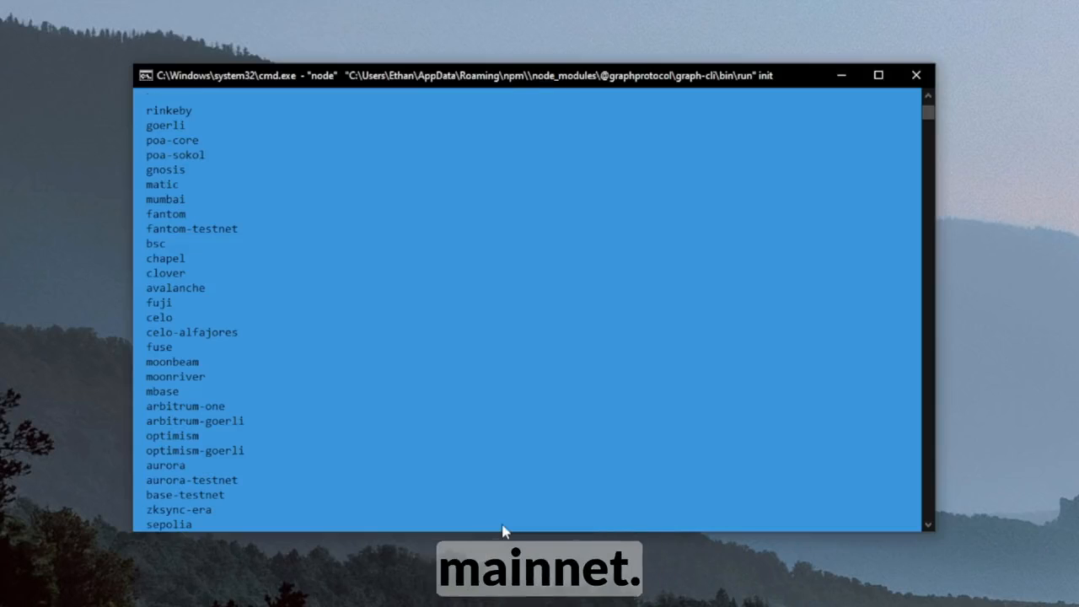
key(Enter)
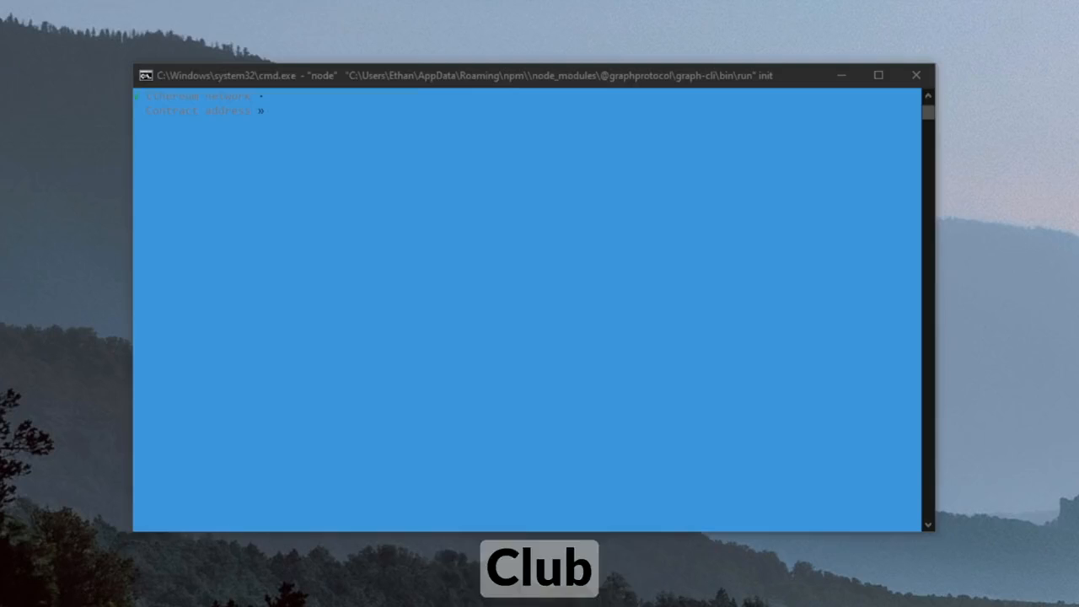
text(0xBC4CA0EdA7647A8aB7C2061c2E118A18a936f13D)
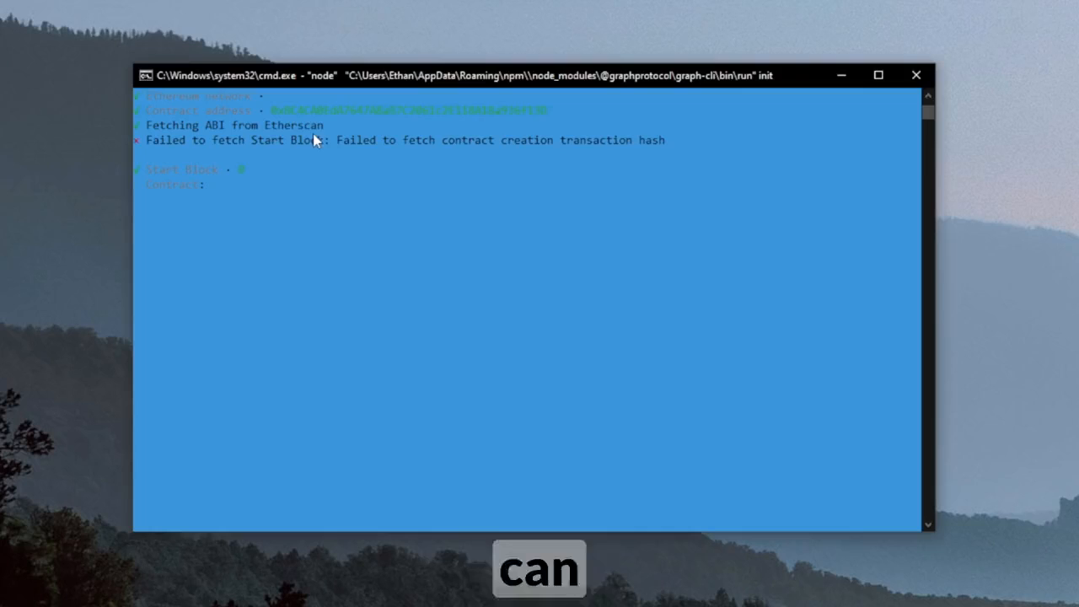
text(BAYC)
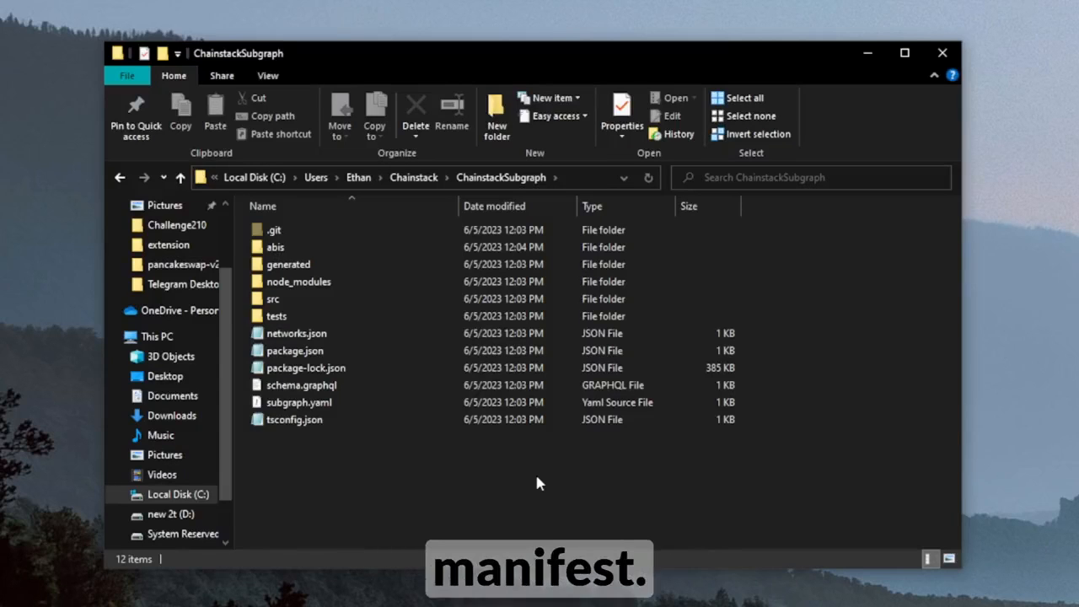
Open ChainstackSubgraph's subgraph.yaml manifest in Visual Studio Code
click(298, 403)
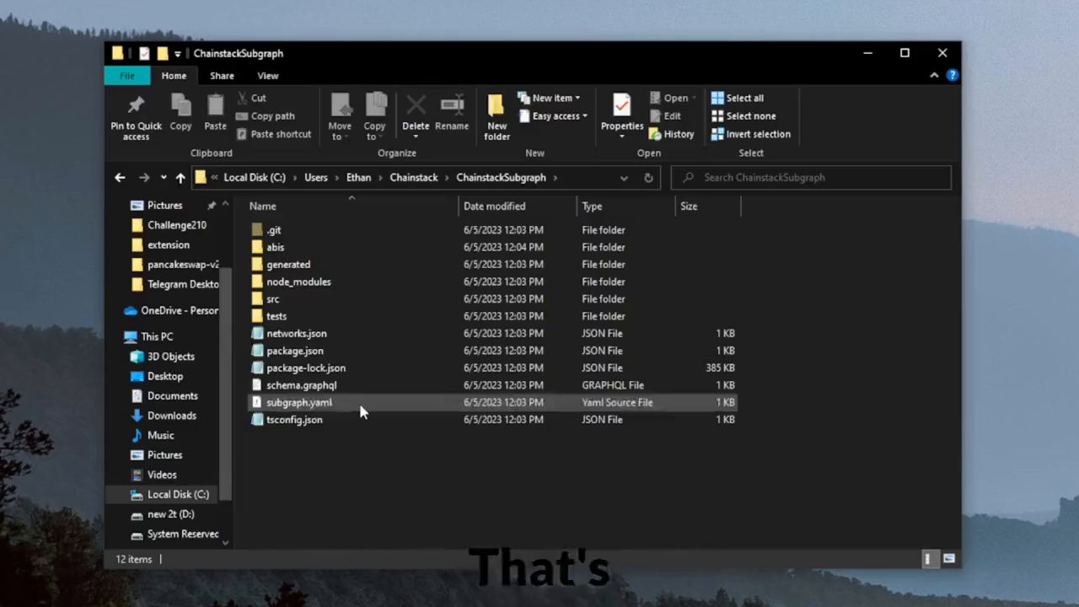
double_click(299, 402)
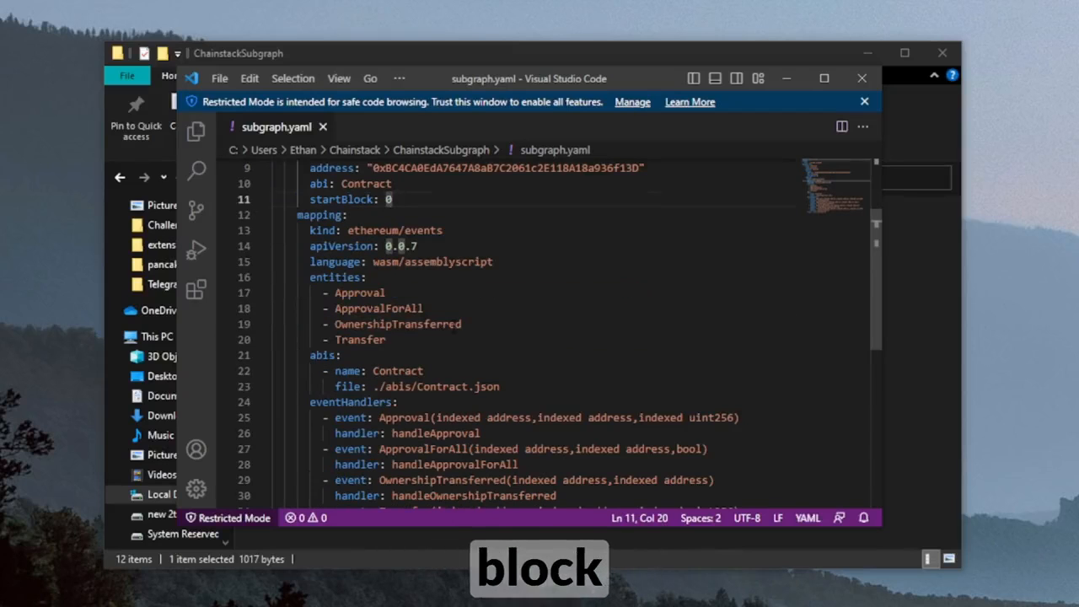
Replace subgraph.yaml with the BAYC manifest (startBlock 12287507, handleTransfer, ./src/bayc.ts) and close it
double_click(359, 340)
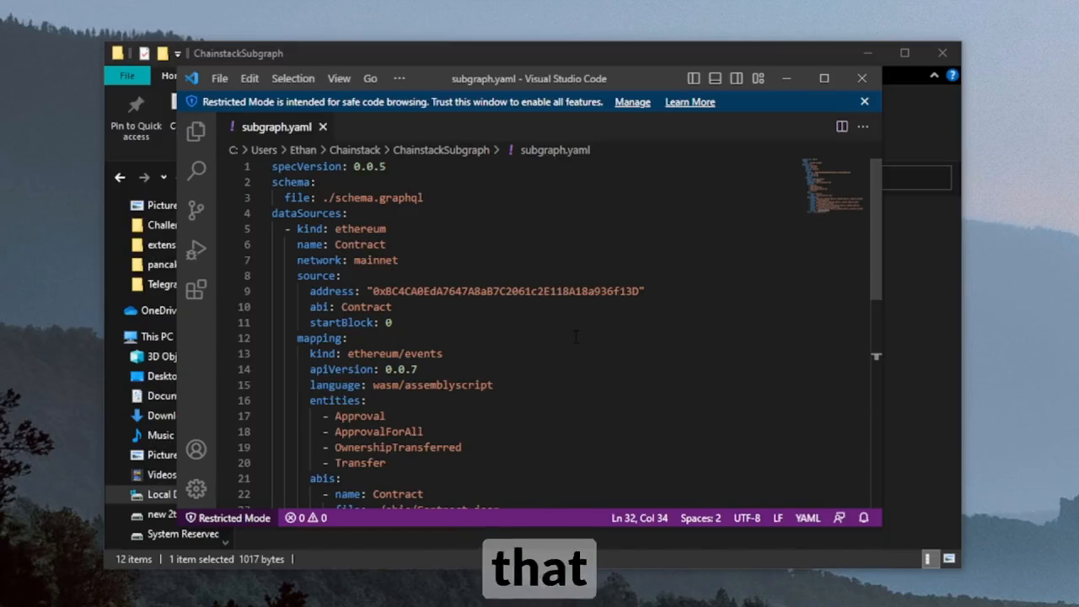
key(ctrl+a)
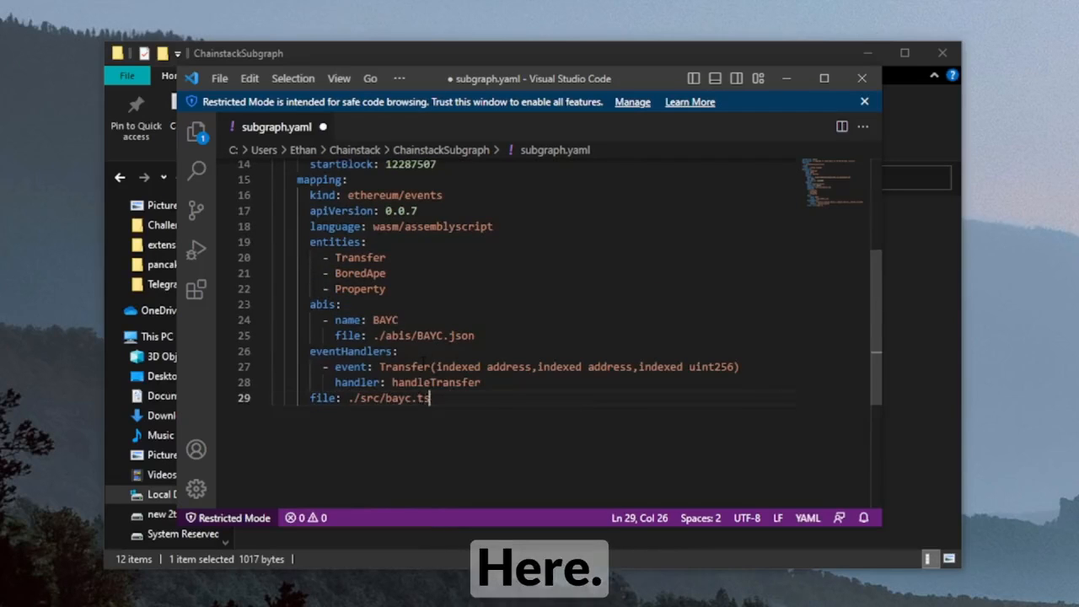
click(219, 78)
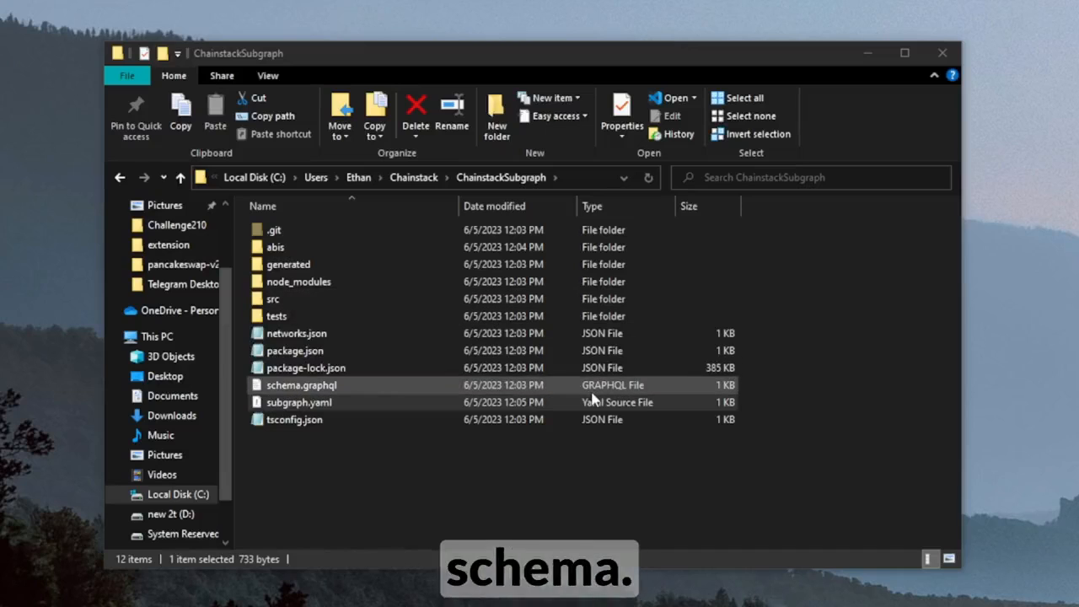
Open schema.graphql and review its Transfer, BoredApe and Property entity types
double_click(301, 385)
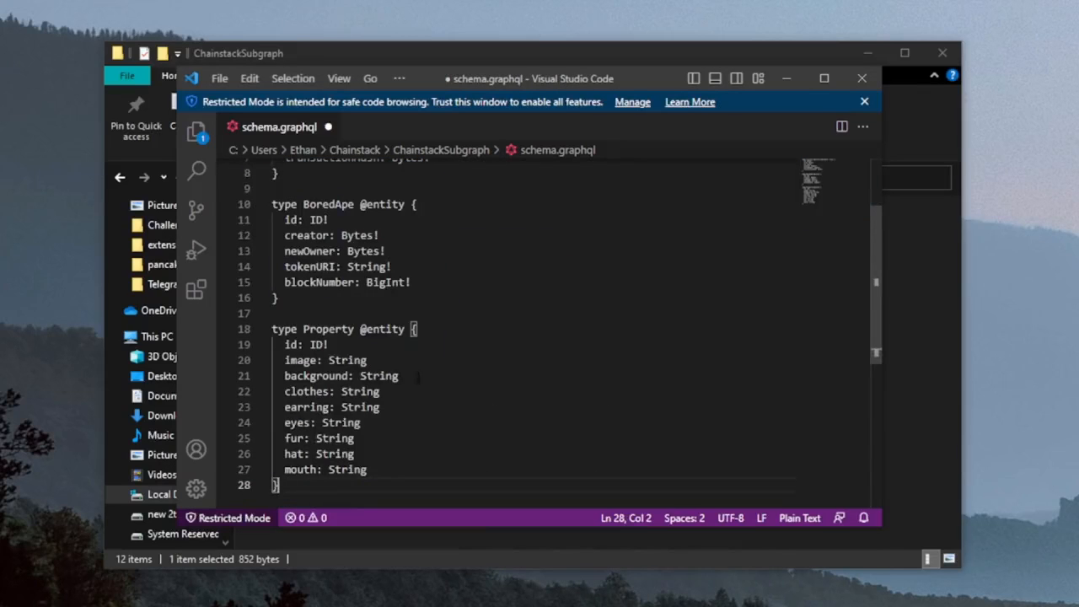
scroll(up, 3)
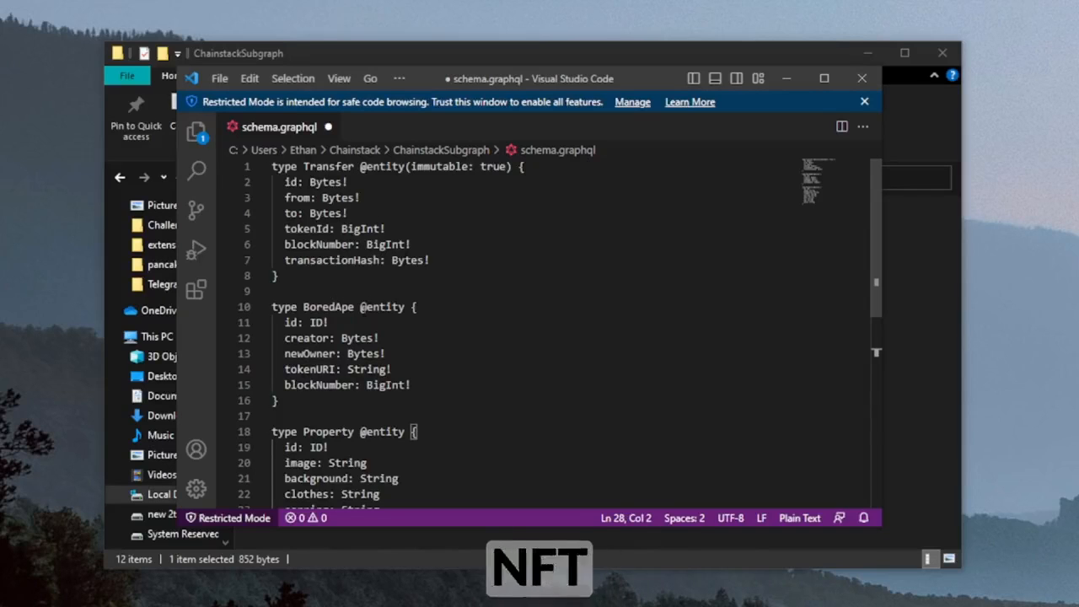
scroll(down, 3)
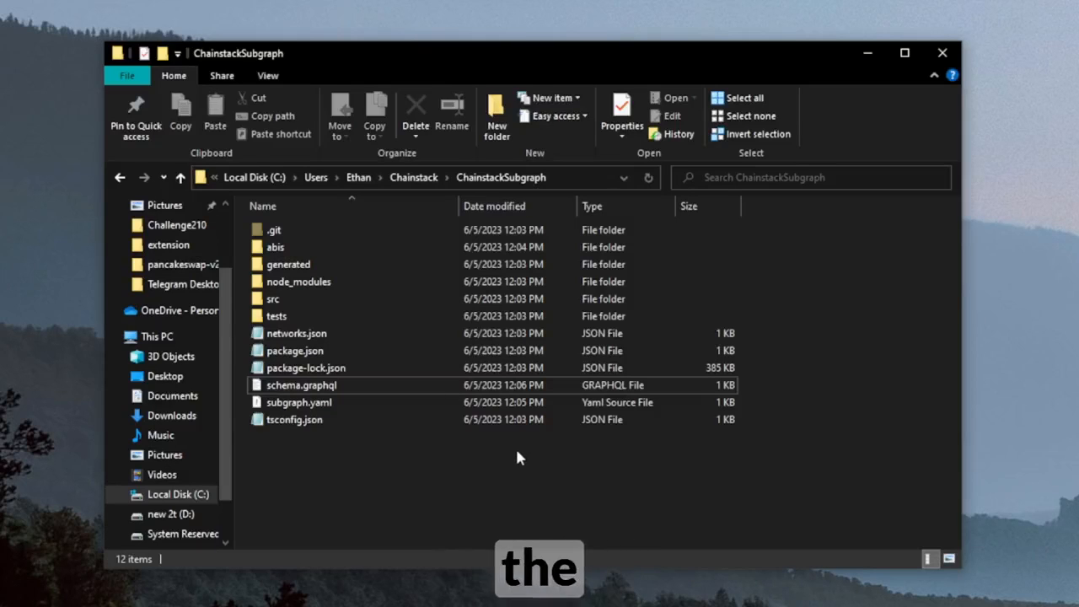
Open the src folder in Visual Studio from its context menu to show bayc.ts
click(294, 419)
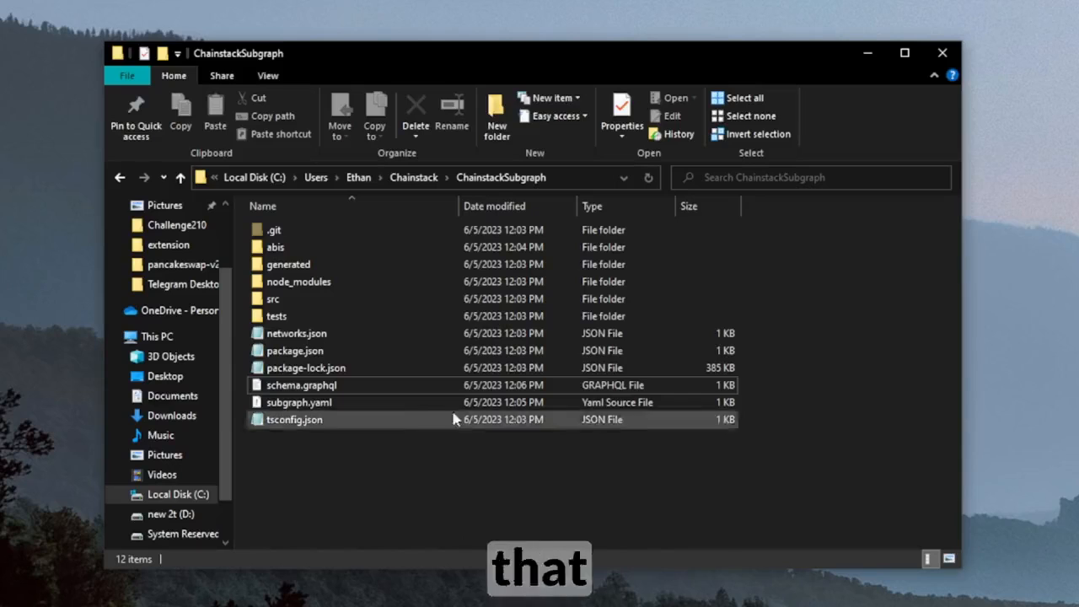
double_click(274, 299)
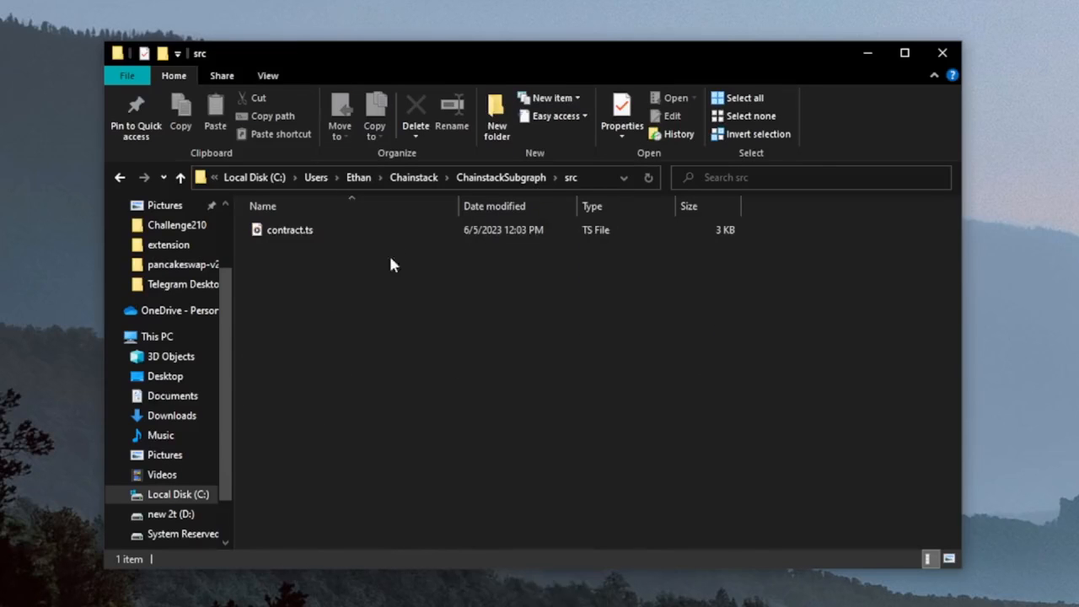
right_click(393, 264)
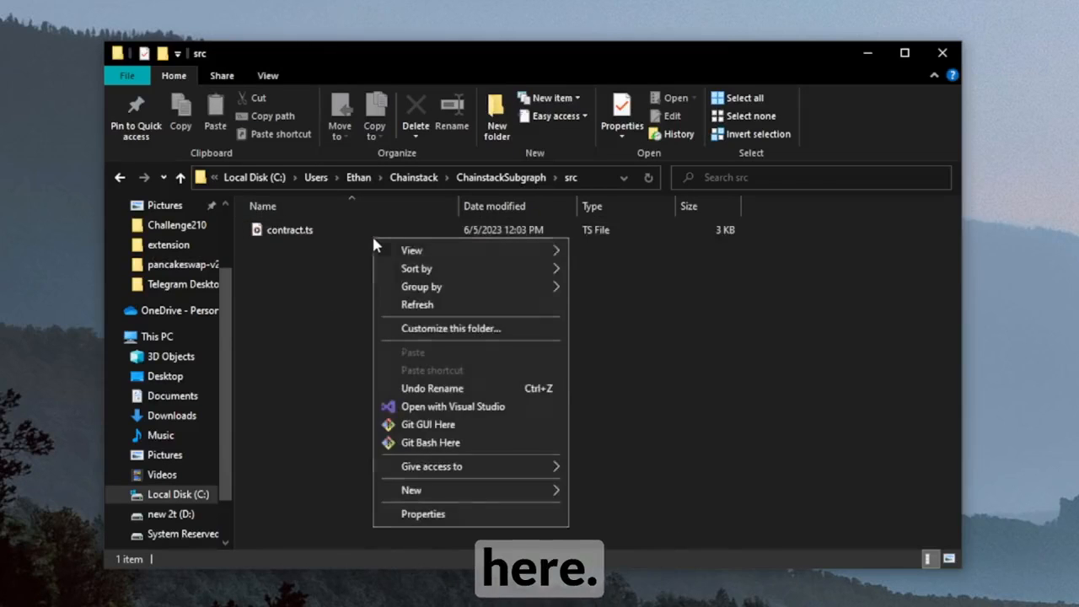
click(453, 406)
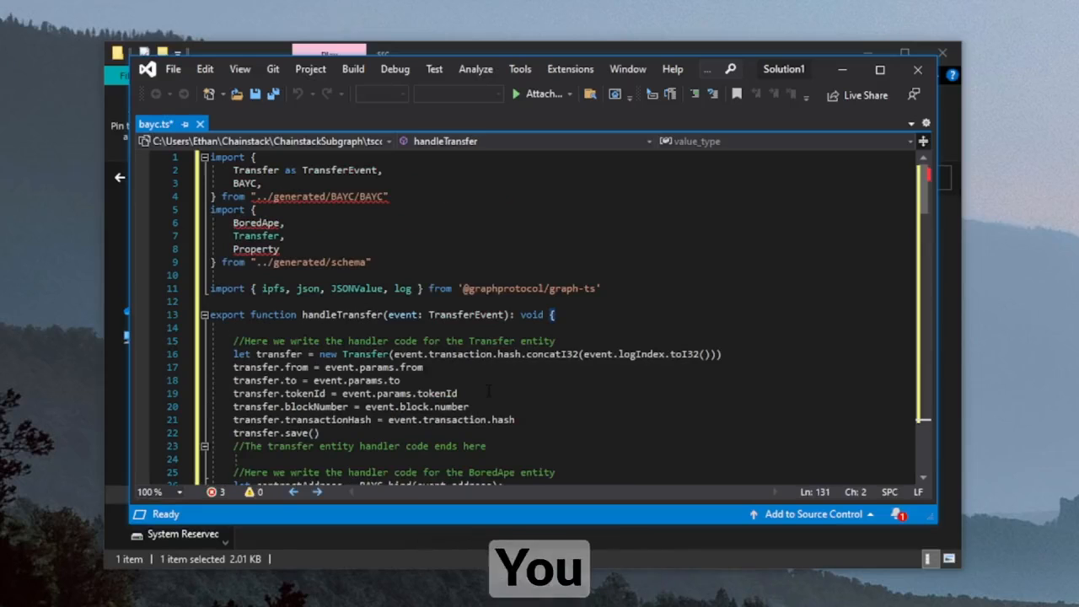
Scroll through bayc.ts reviewing the BoredApe, IPFS metadata and attributes handler code
scroll(down, 3)
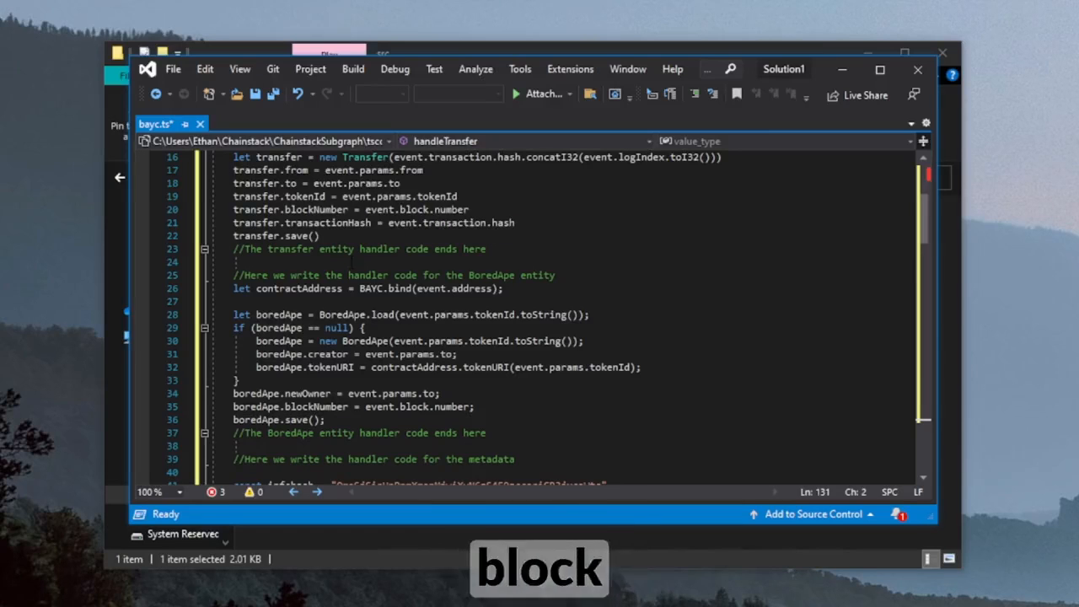
scroll(down, 3)
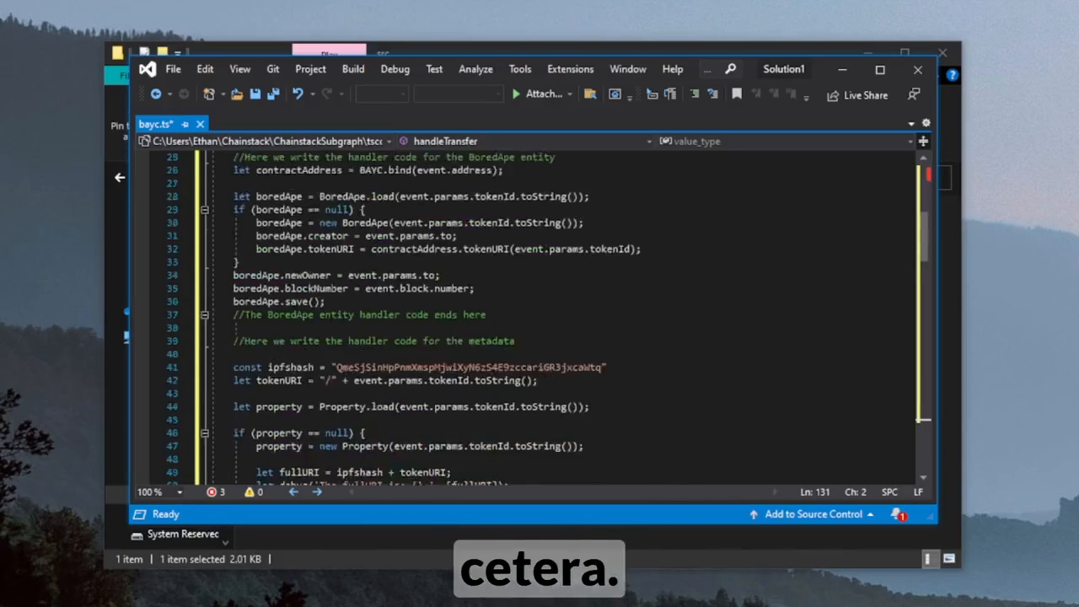
scroll(down, 3)
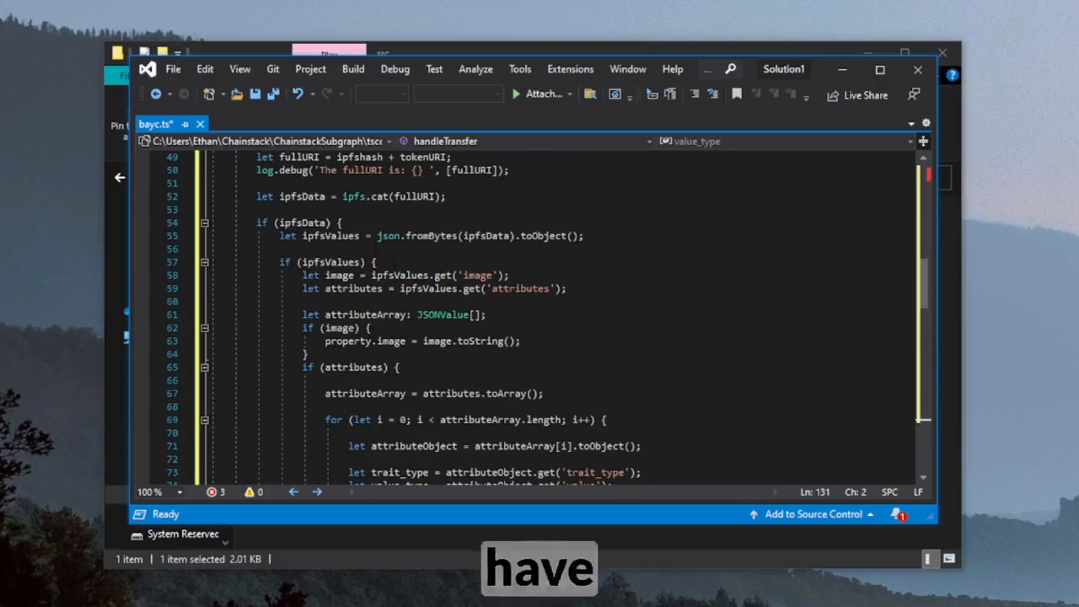
scroll(down, 3)
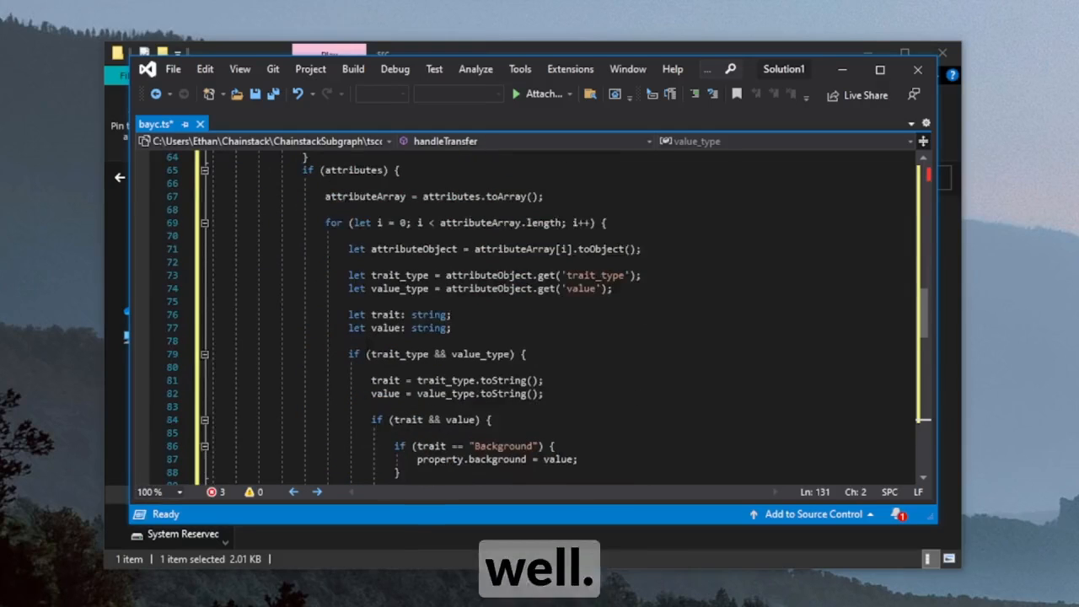
scroll(down, 3)
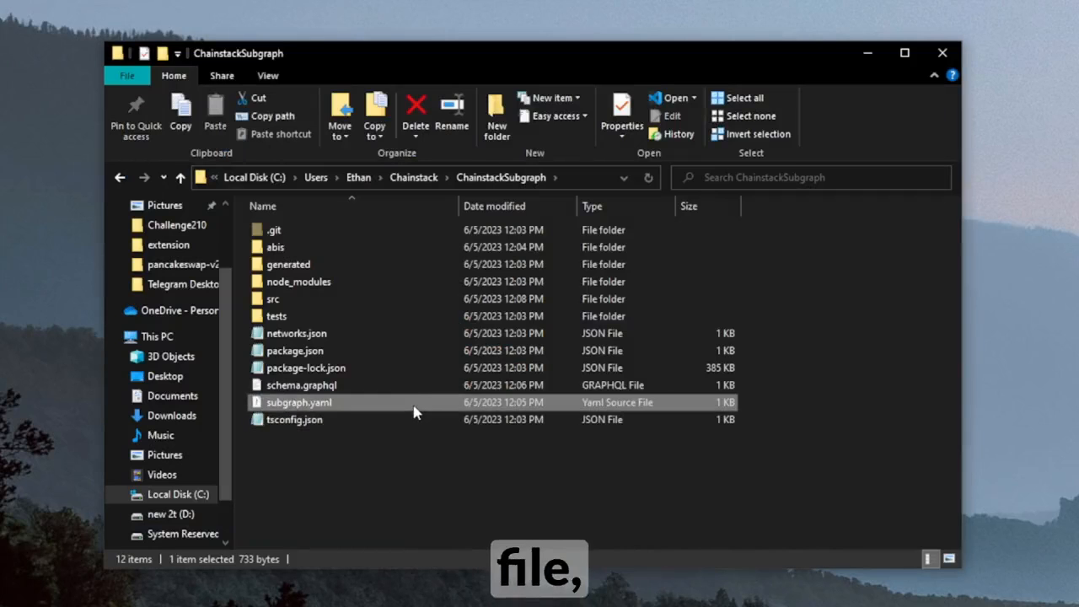
Switch from File Explorer back to the Command Prompt window
click(272, 299)
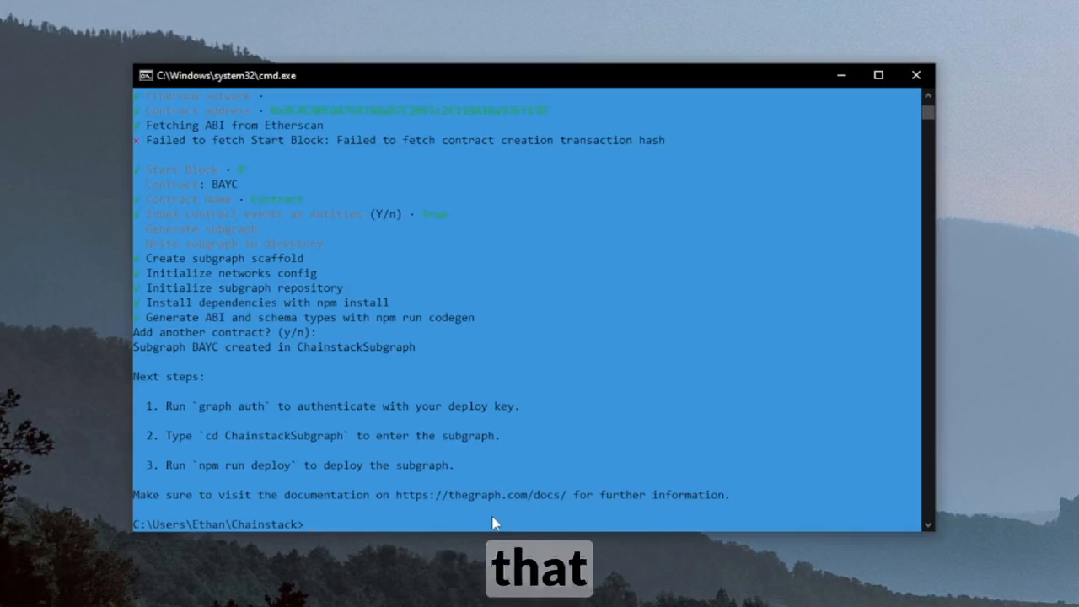
Move into ChainstackSubgraph and run graph codegen to generate the subgraph types
text(cd)
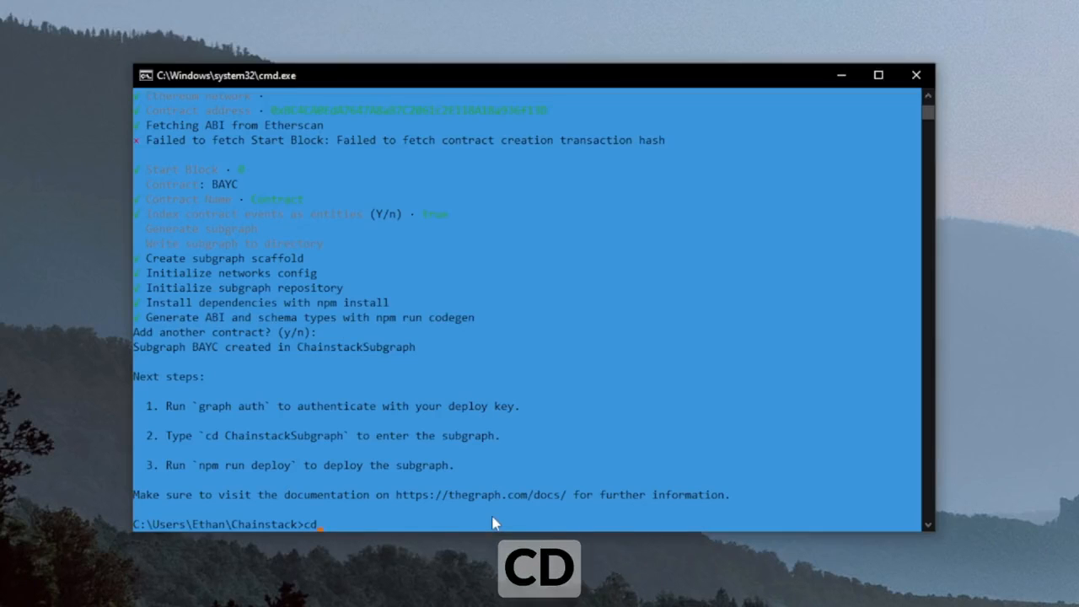
text(ChainstackSu)
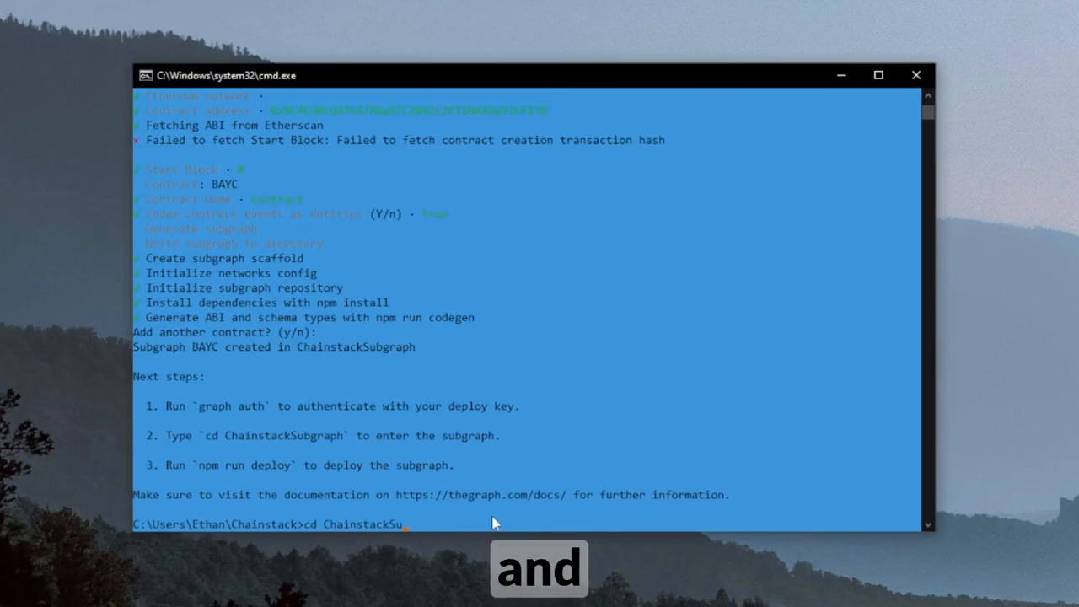
key(Enter)
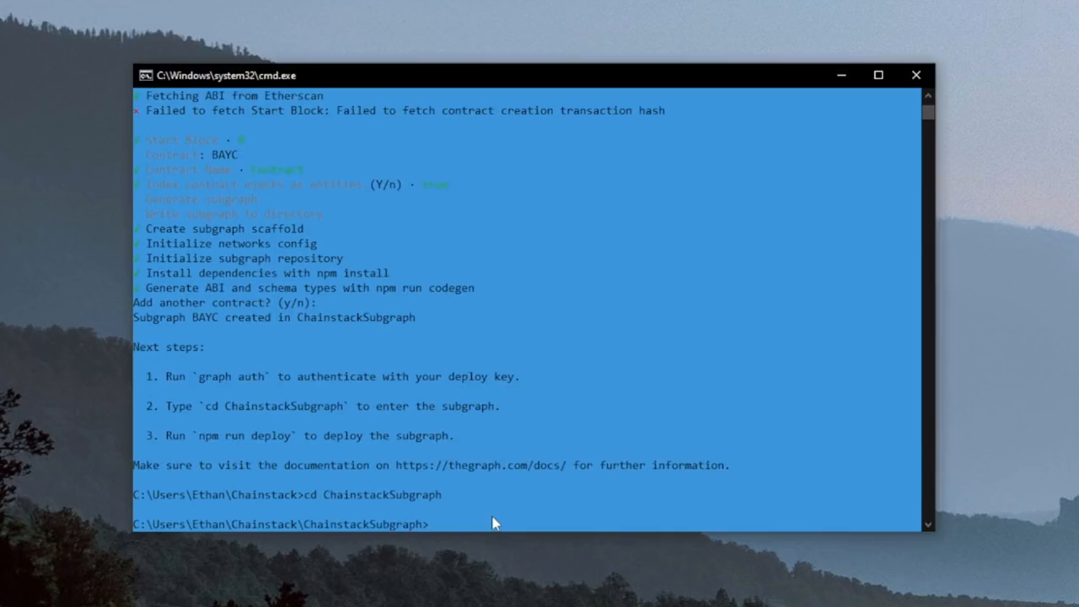
text(graph codegen)
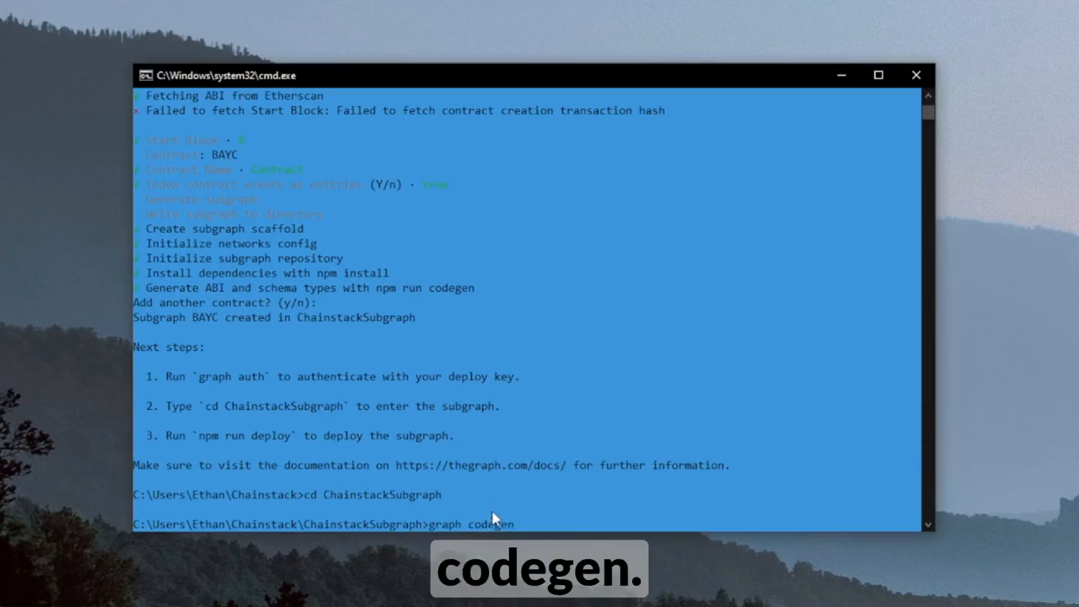
mouse_move(520, 506)
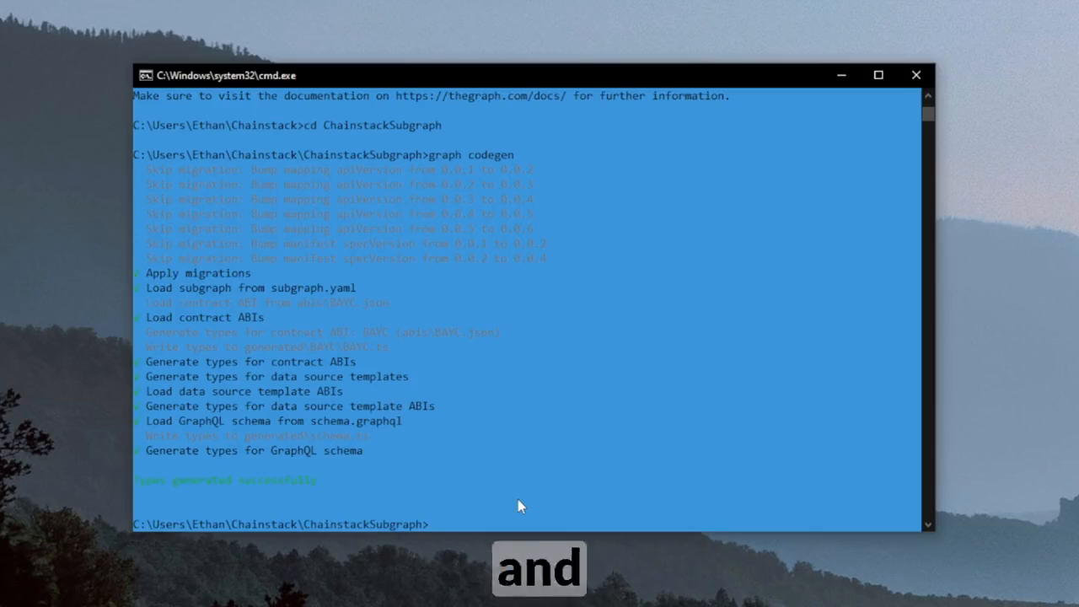
text(graph)
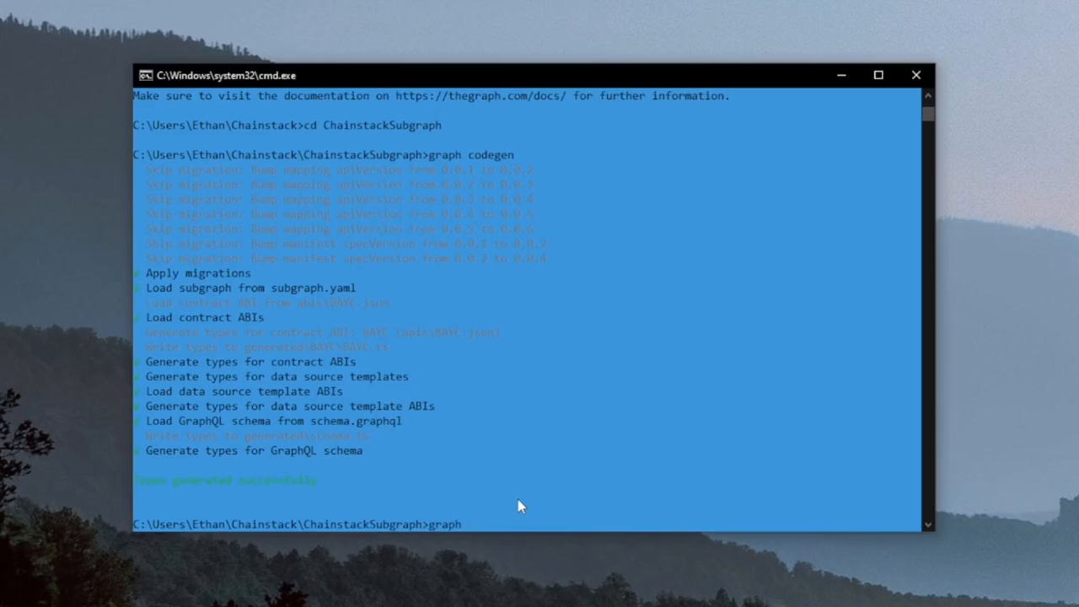